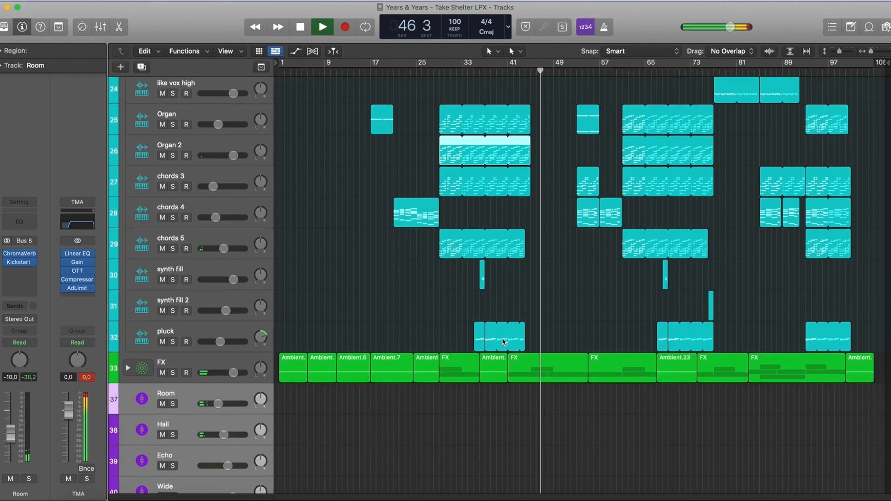
Show automation lanes on all tracks and scroll up through the track automation curves.
double_click(501, 338)
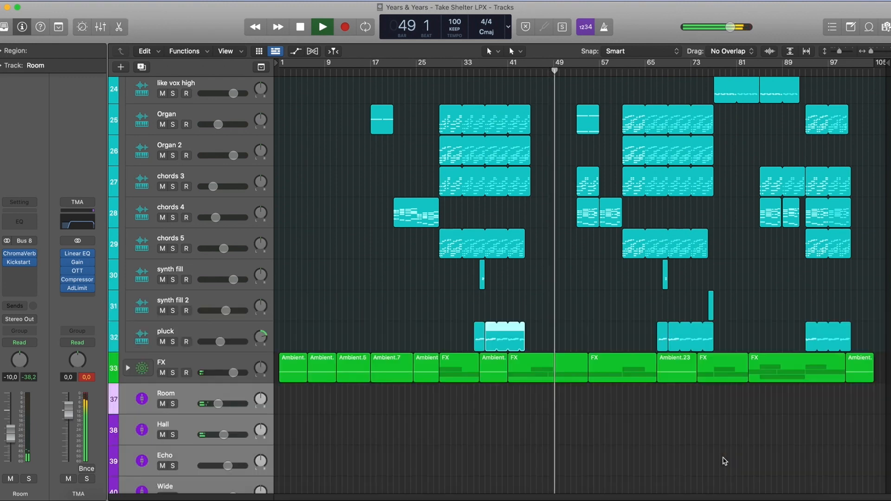
click(295, 51)
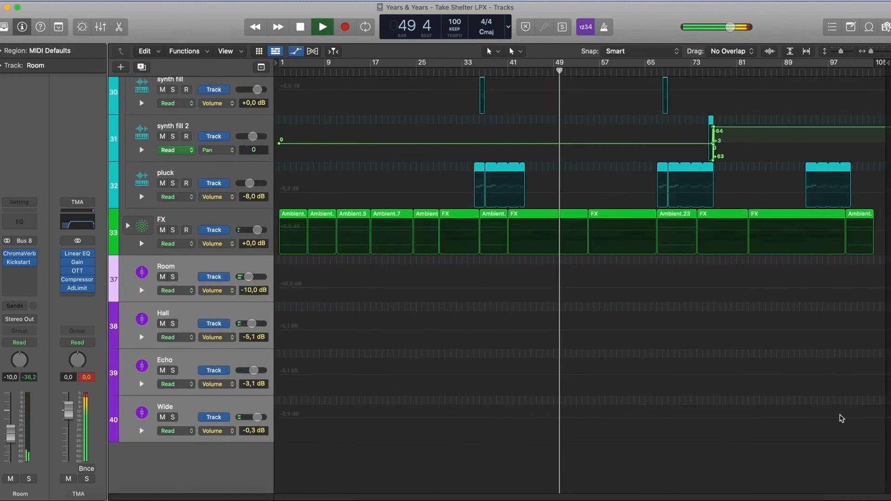
scroll(up, 3)
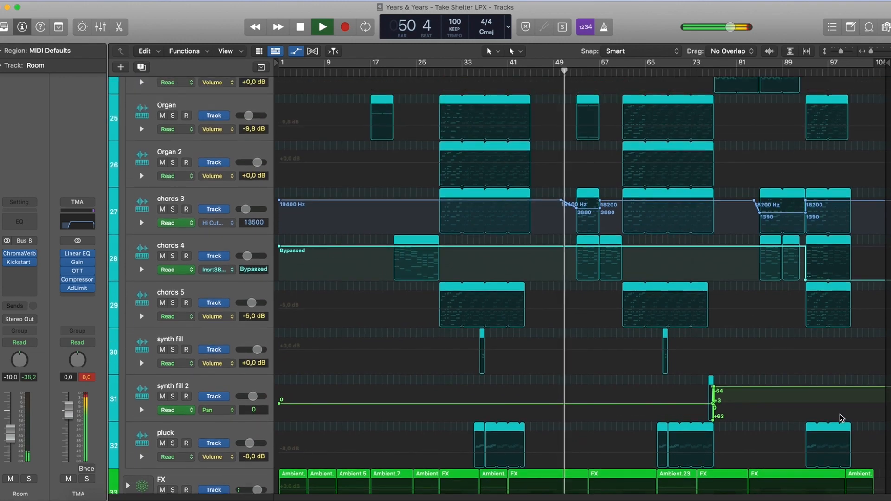
scroll(up, 3)
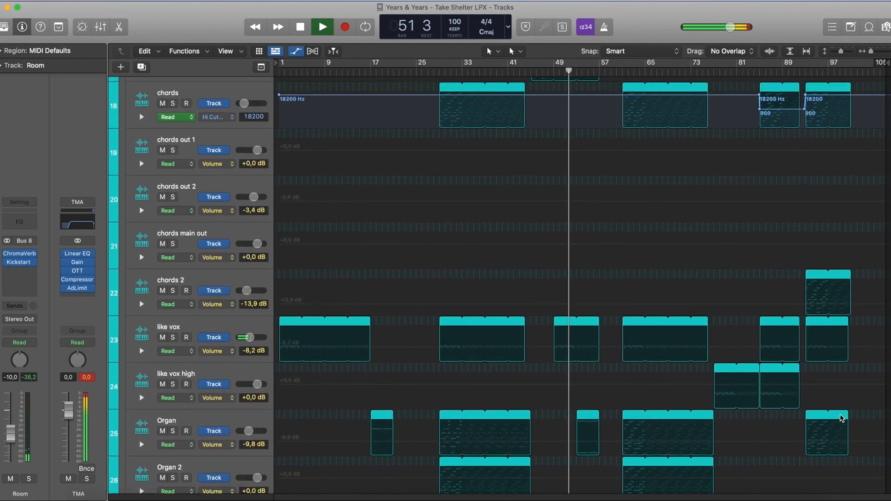
scroll(up, 3)
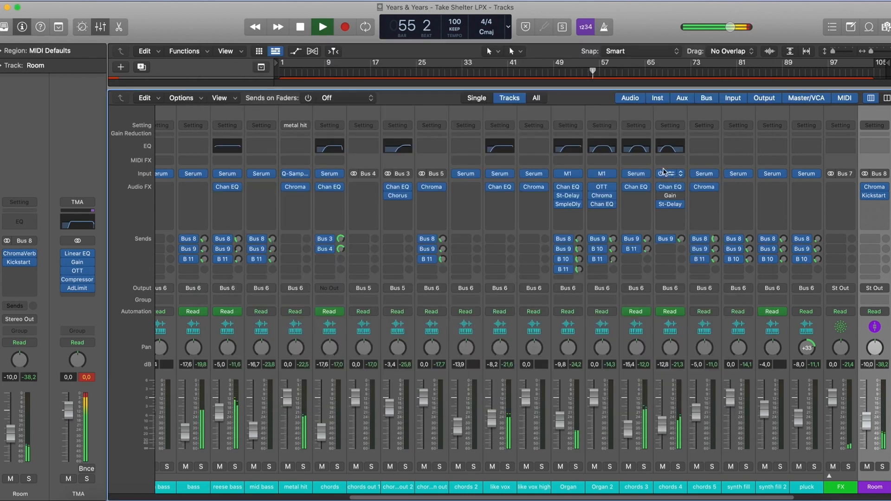
Open the Serum instrument plugin window on the like vox channel strip.
double_click(669, 173)
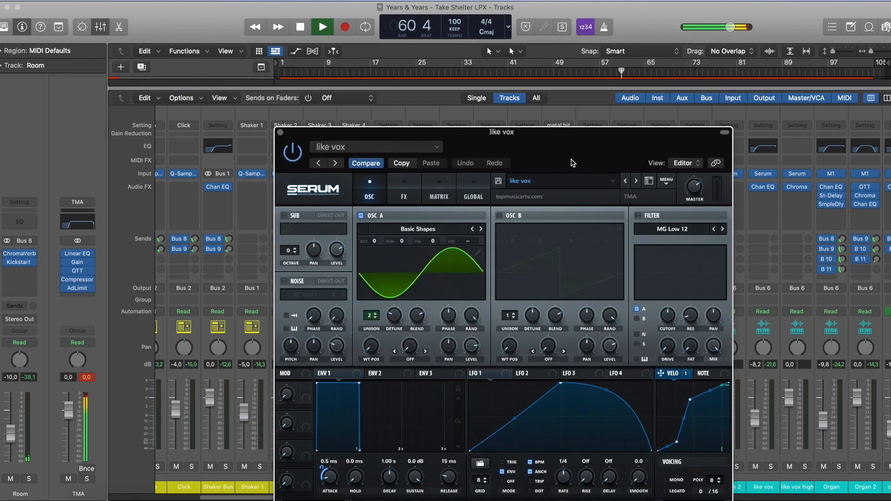
Close Serum and open the Kickstart 2 plugin on the Instruments channel.
click(724, 131)
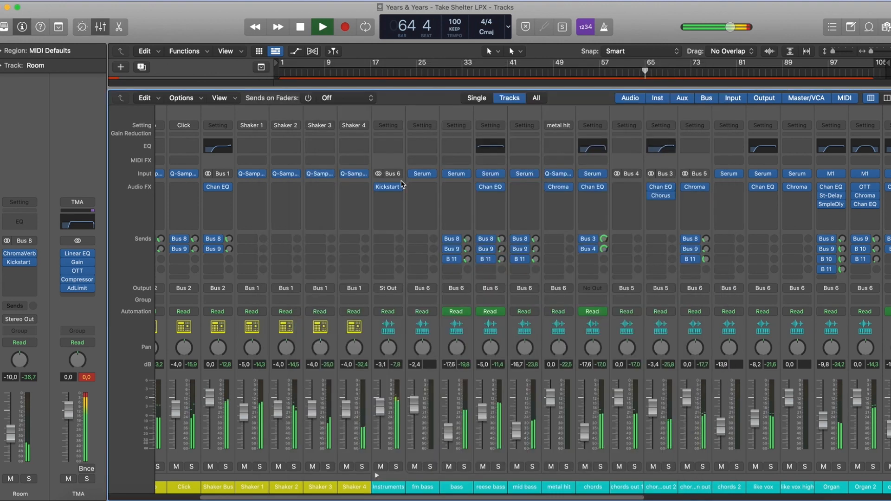
double_click(387, 187)
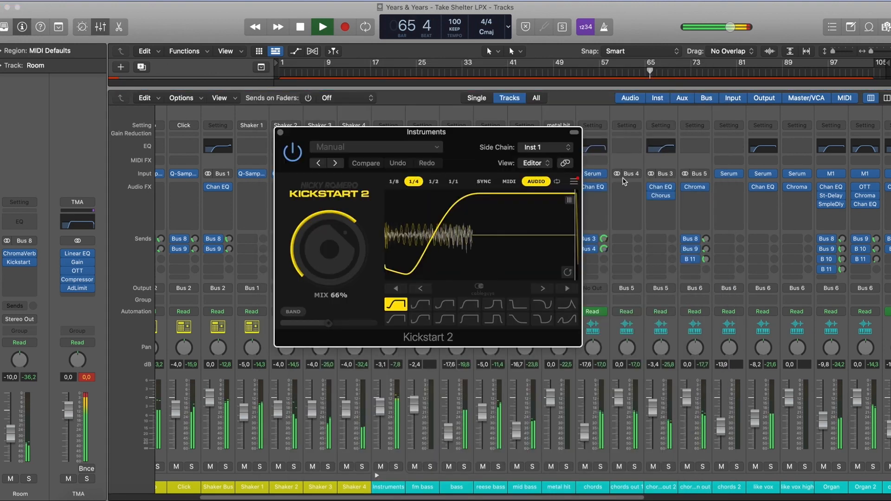